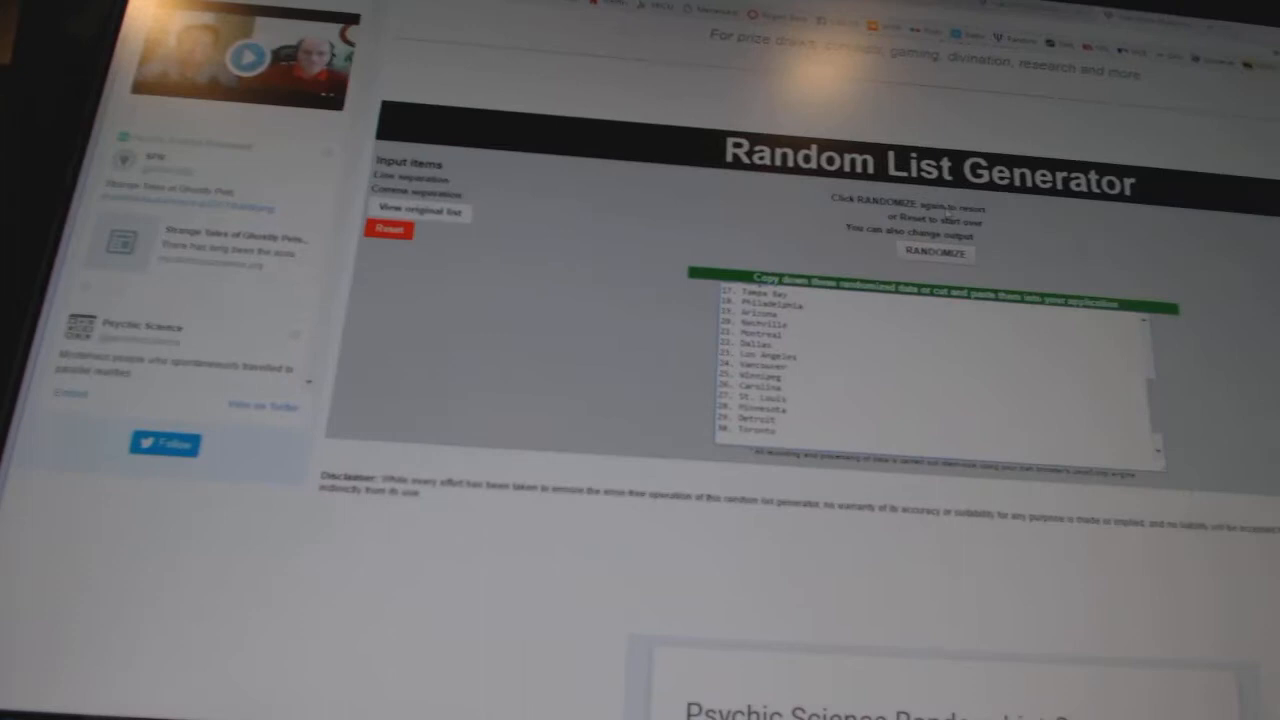
# Reshuffle the 30 team cities into a fresh random order with RANDOMIZE.
pyautogui.click(936, 253)
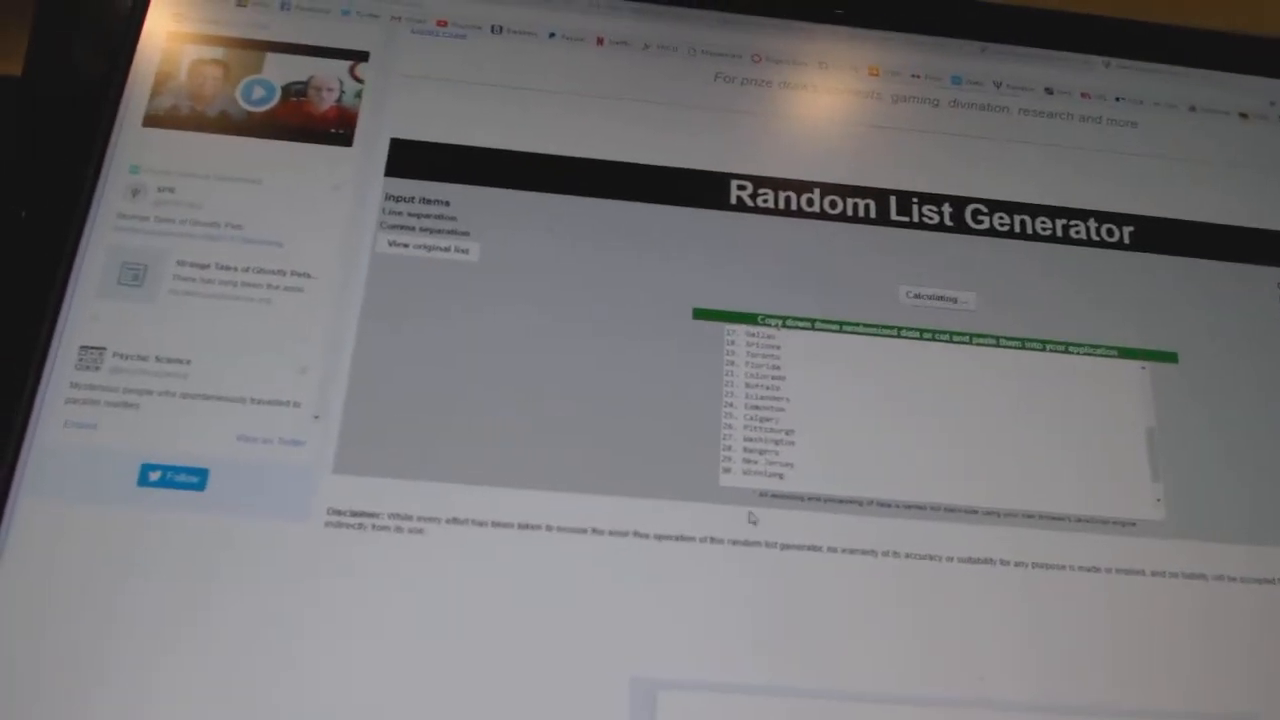